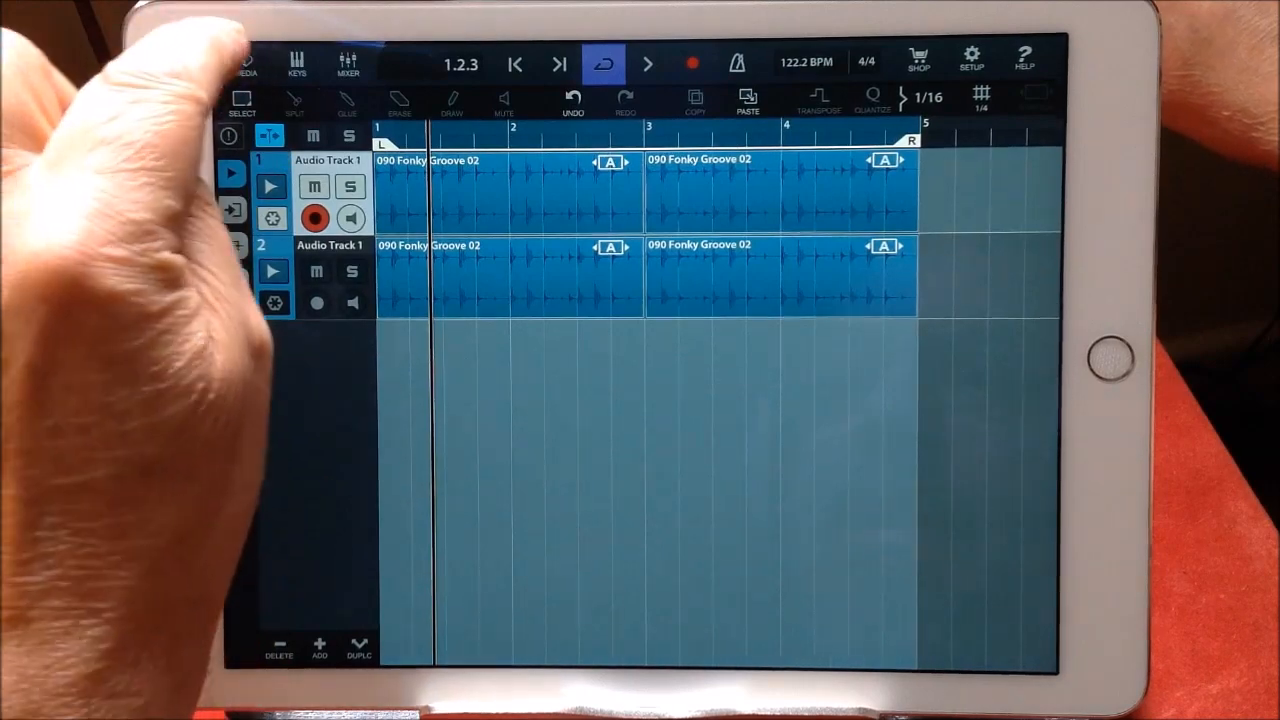
- Open the second Audio Track 1's inspector to show its Channel Strip and StudioEQ inserts
click(347, 63)
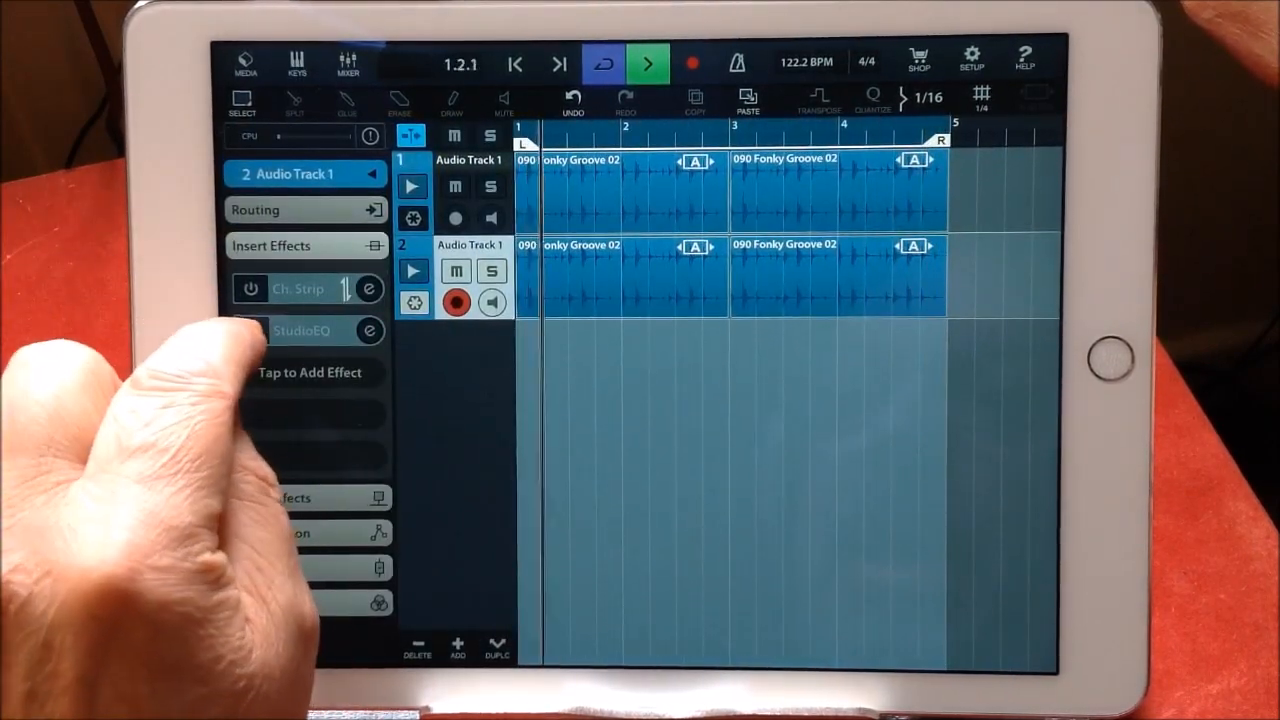
- Add a Compressor as the third insert after StudioEQ and open its editor
click(302, 330)
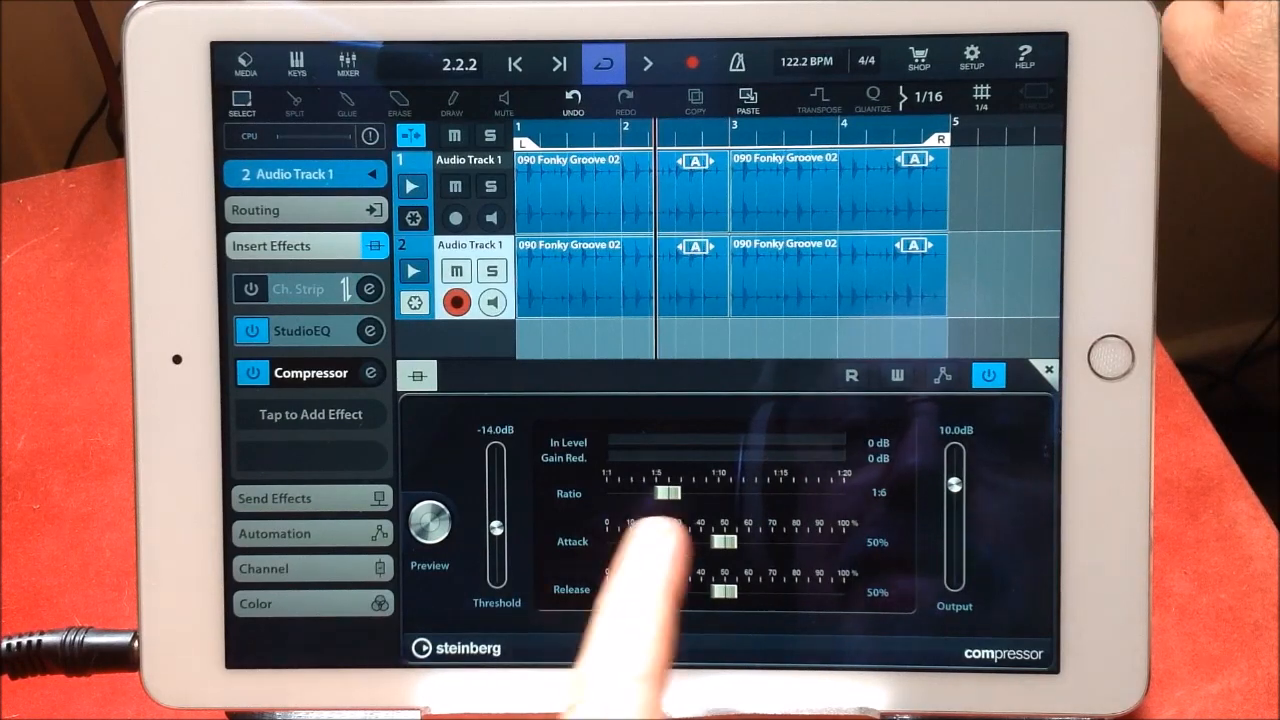
- Set the compressor attack to 0% and release to 10%
drag(720, 541, 605, 541)
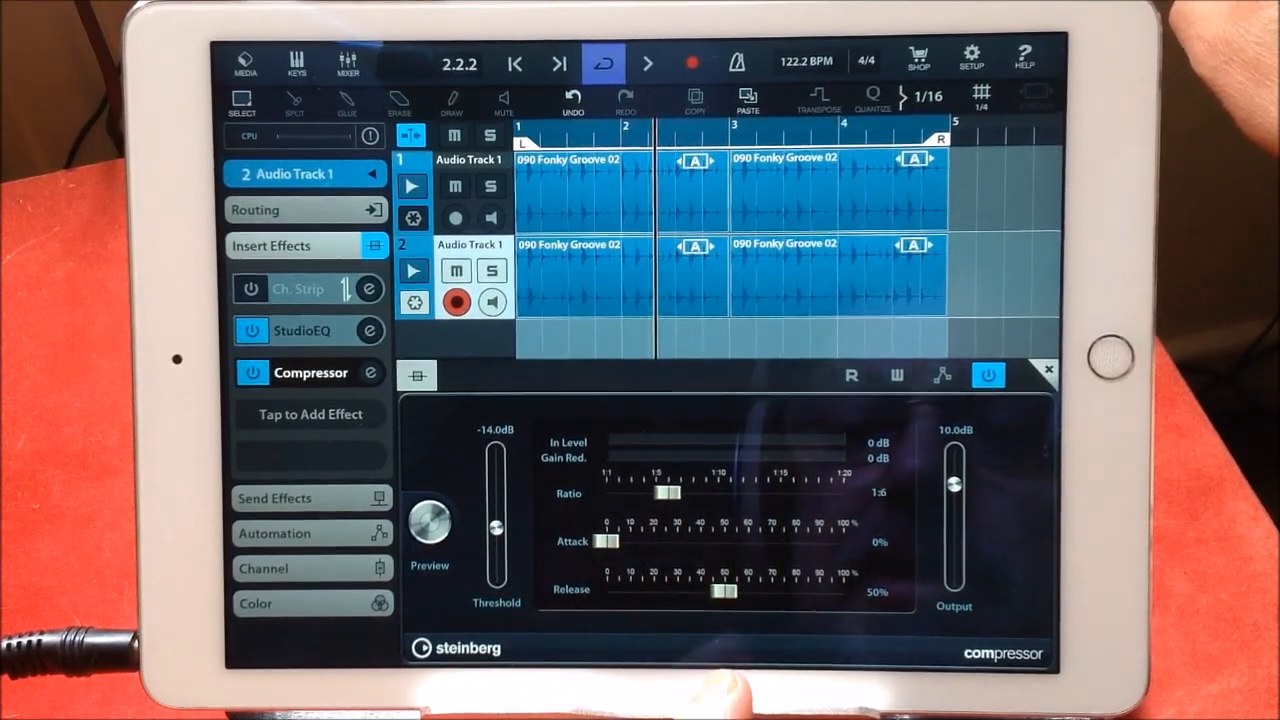
drag(605, 541, 620, 541)
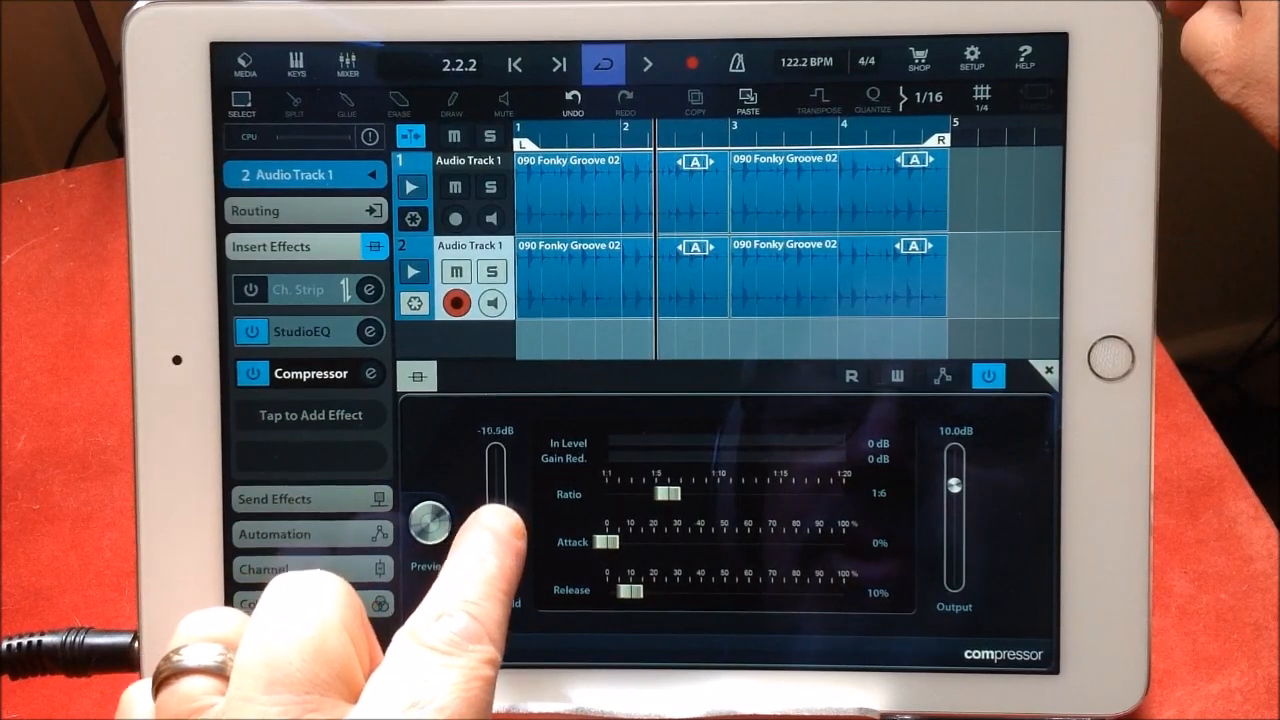
- Drag the compressor threshold from -10.5 dB down to about -21.5 dB
drag(495, 470, 495, 500)
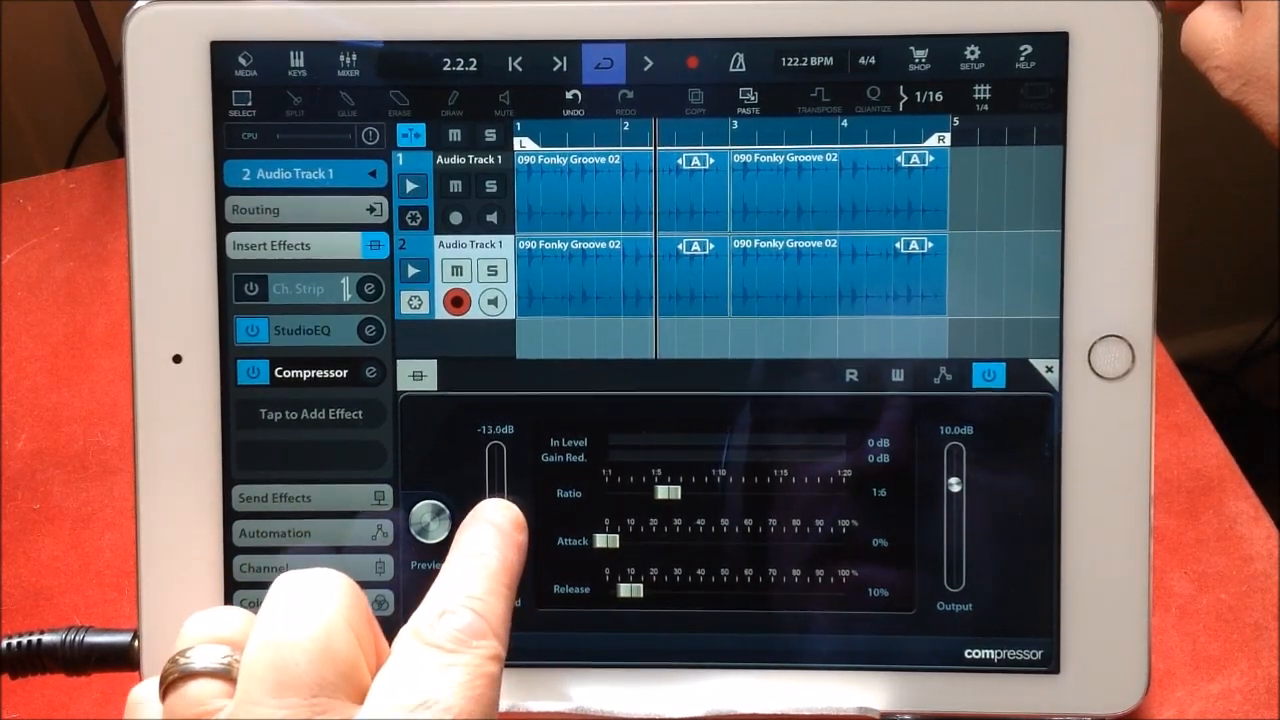
drag(492, 490, 492, 460)
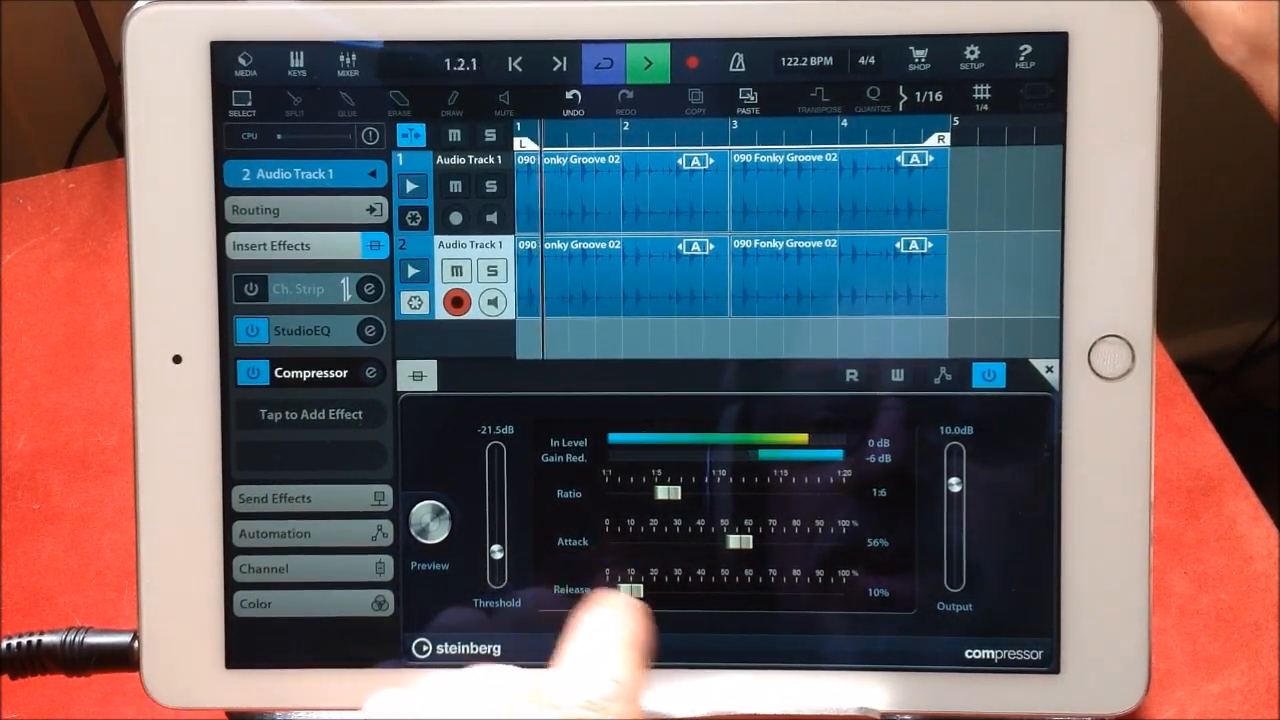
- During playback, set release 10%, attack 4%, threshold -24.8 dB and ratio 1:10
drag(620, 590, 765, 590)
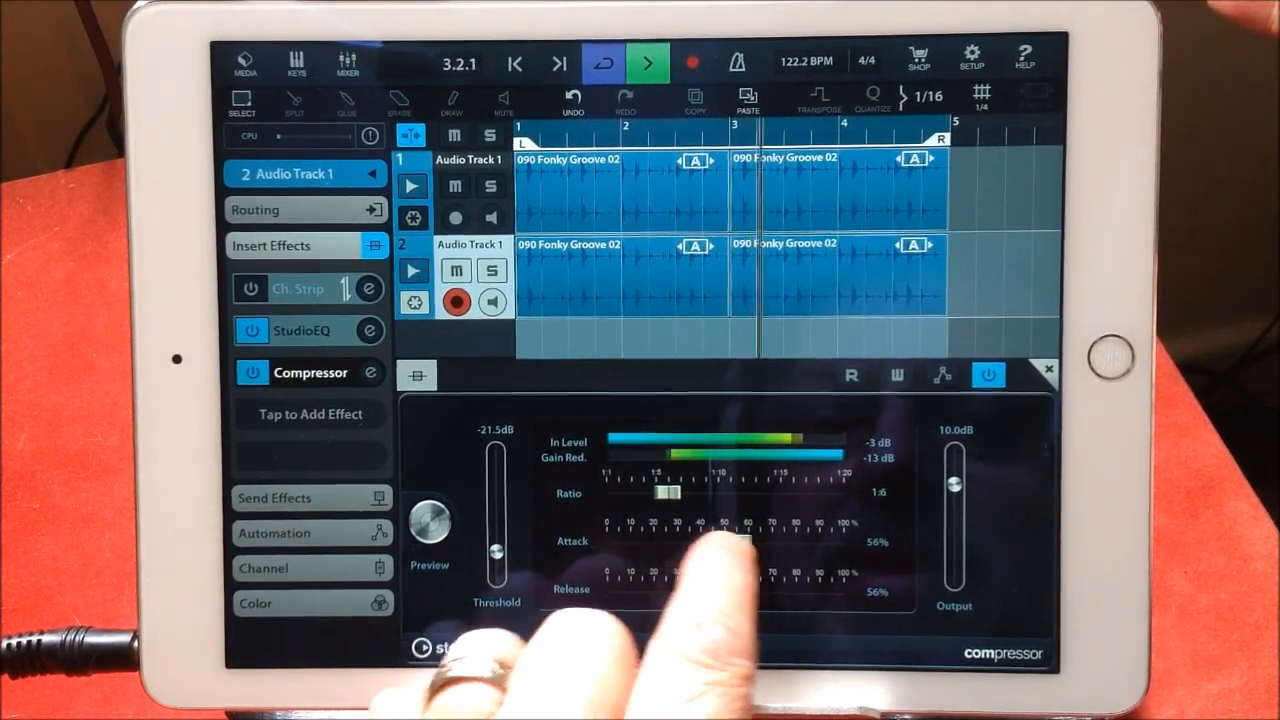
drag(740, 540, 635, 540)
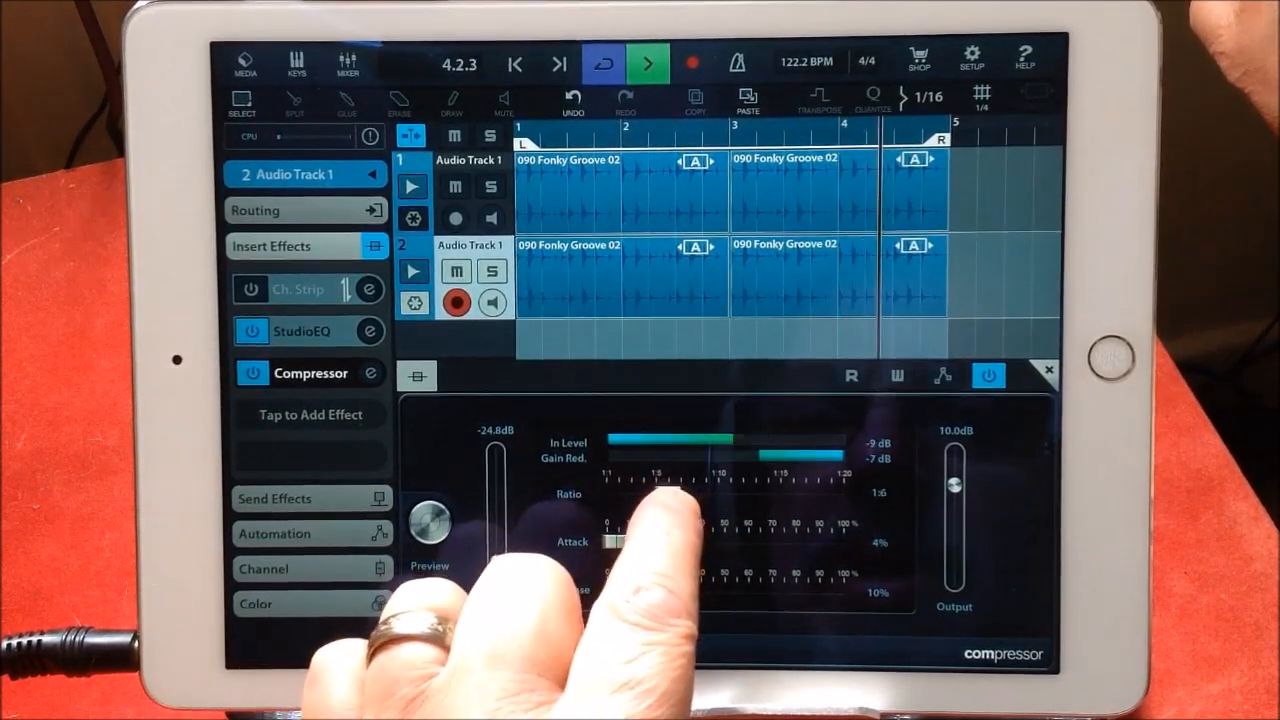
drag(620, 494, 720, 494)
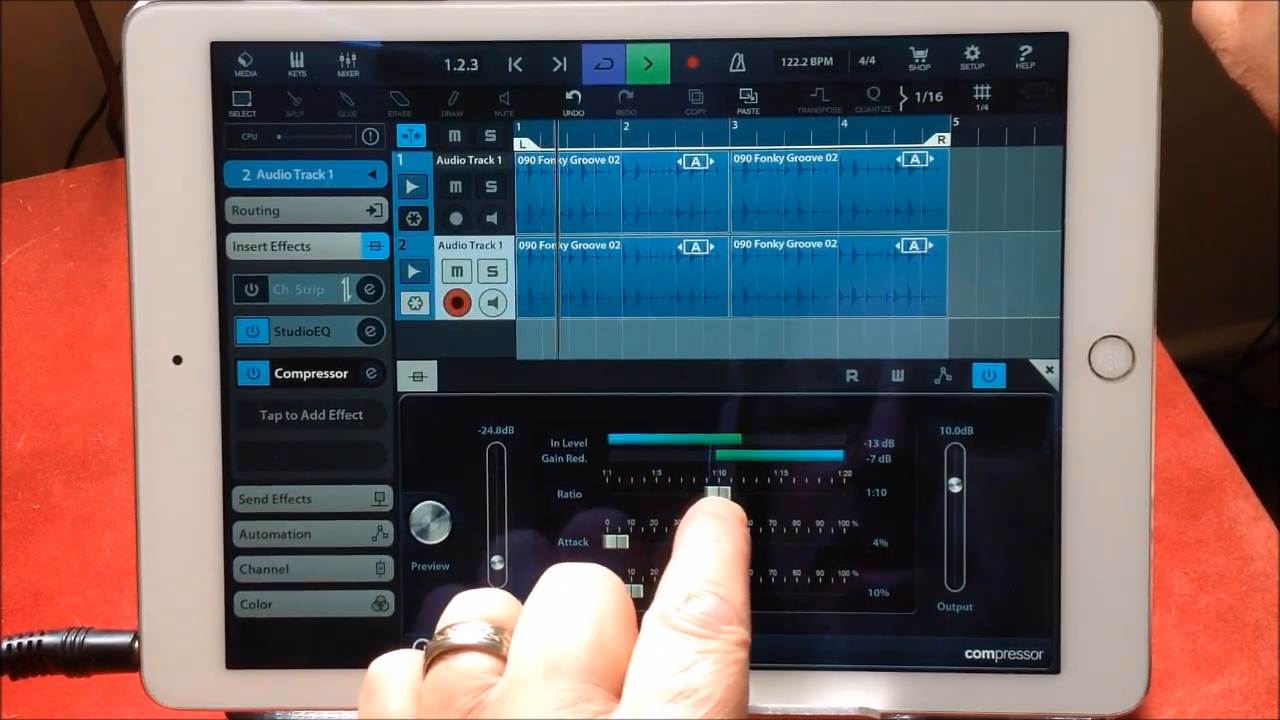